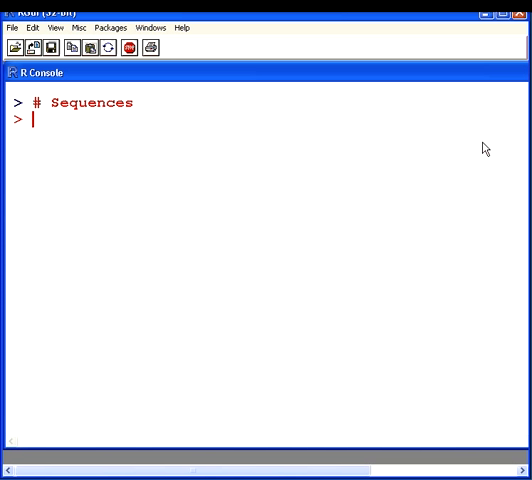
Print the colon sequences 1:10, 5:11 and -4:3 at the prompt
type("1")
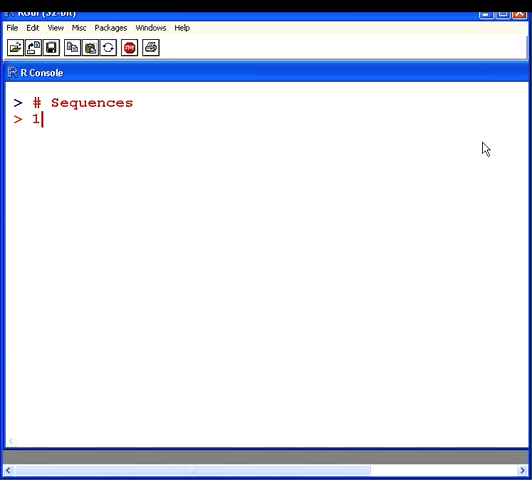
type(":10")
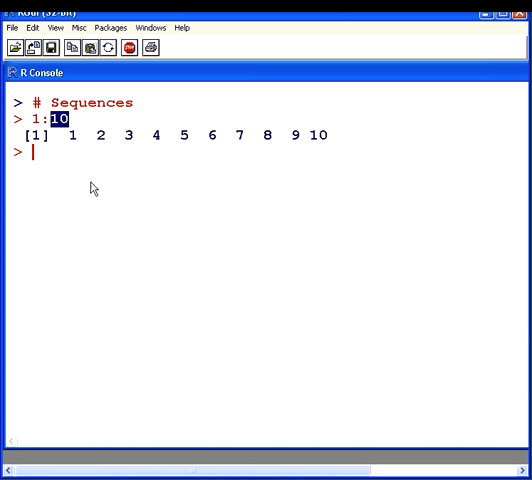
mouse_move(362, 292)
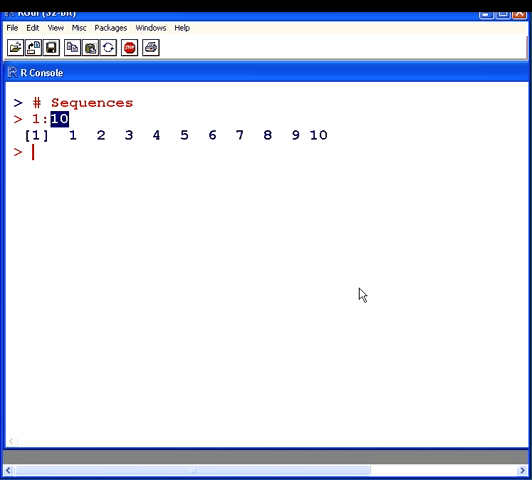
type("5:11")
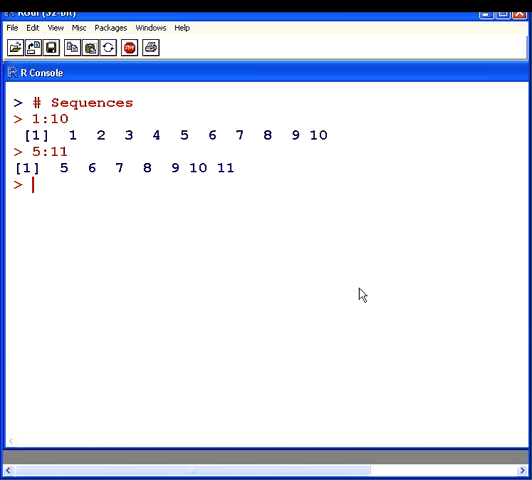
type("-")
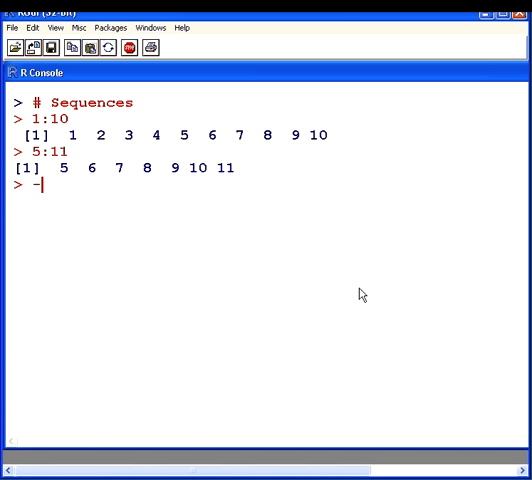
type("4:3")
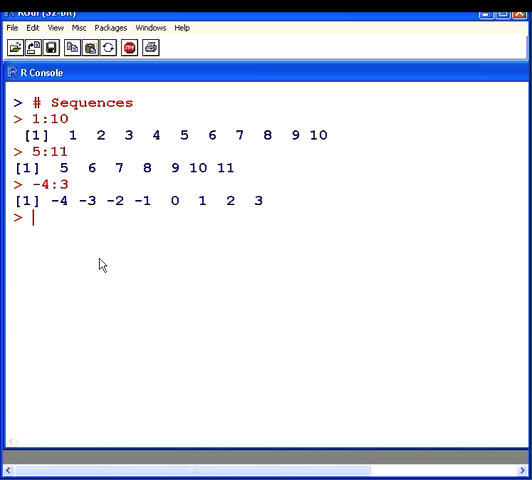
double_click(146, 200)
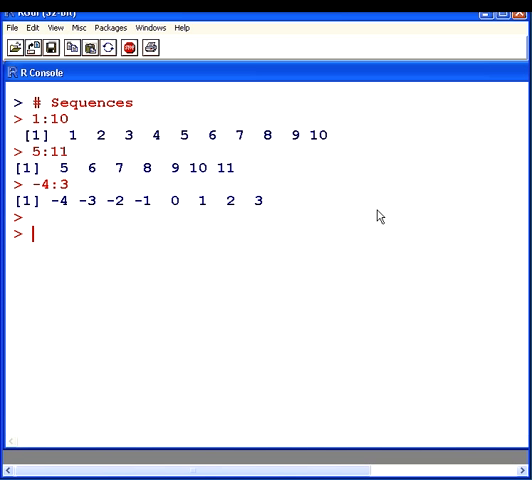
Run seq(1,10) to print the integers 1 through 10
type("se")
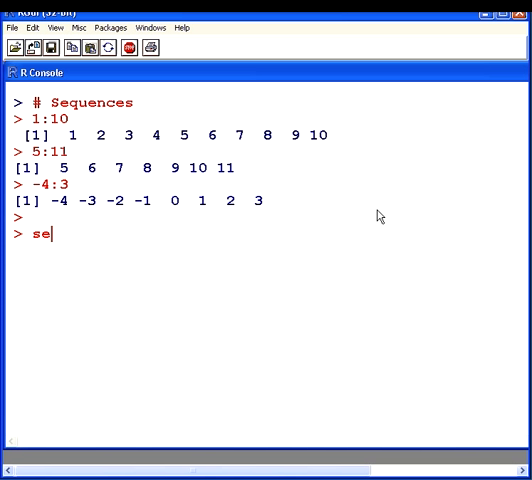
type("q(")
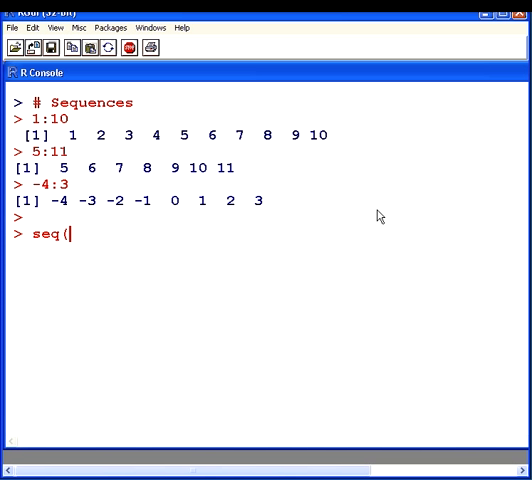
type("1:")
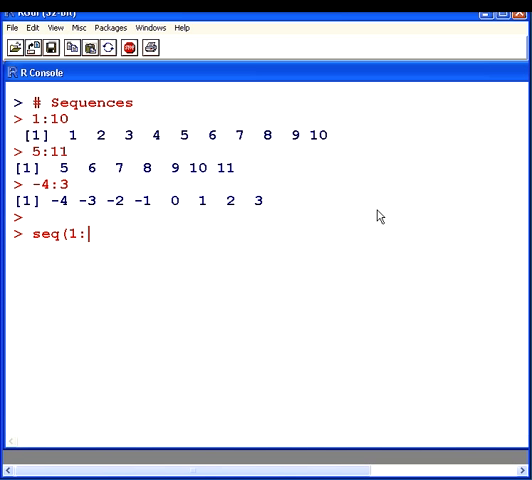
type("10")
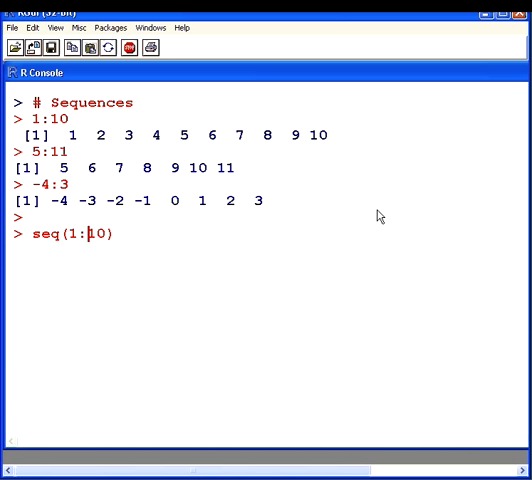
type(",")
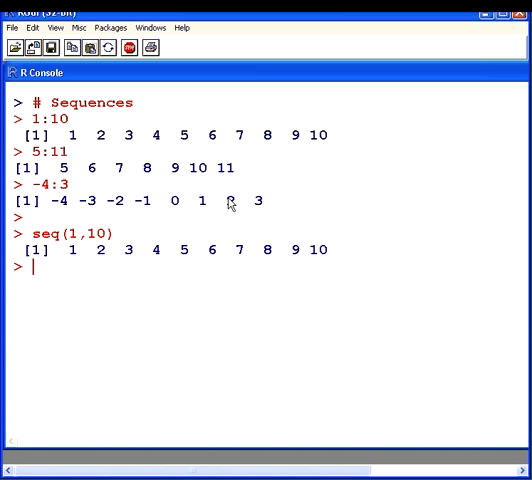
mouse_move(96, 238)
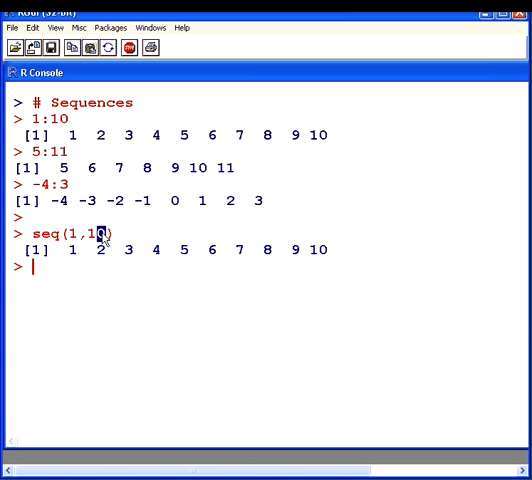
mouse_move(454, 332)
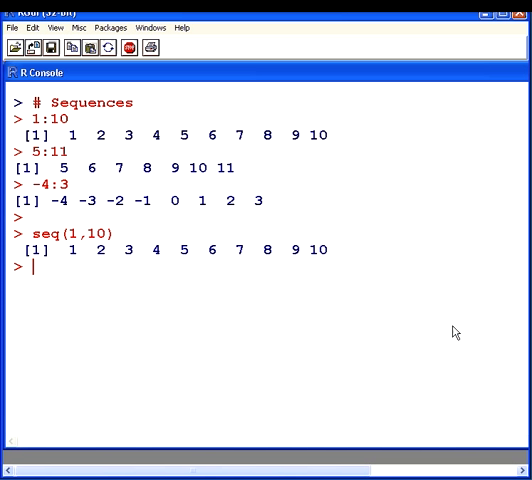
mouse_move(104, 268)
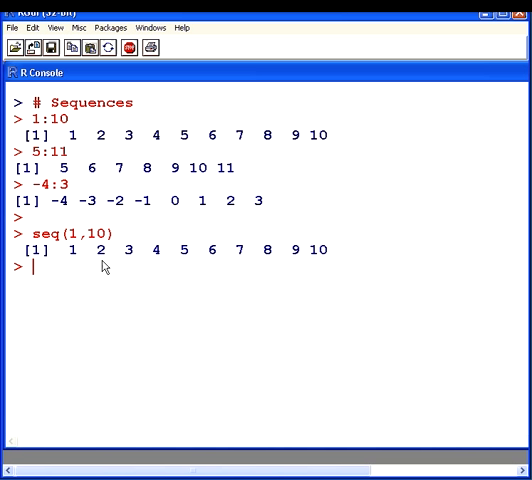
double_click(72, 250)
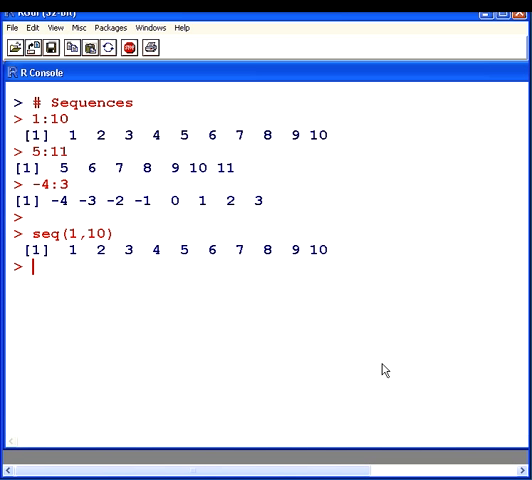
Run seq(1,10, by=0.5) to print 1.0 to 10.0 in half steps
type("seq(1,10, b")
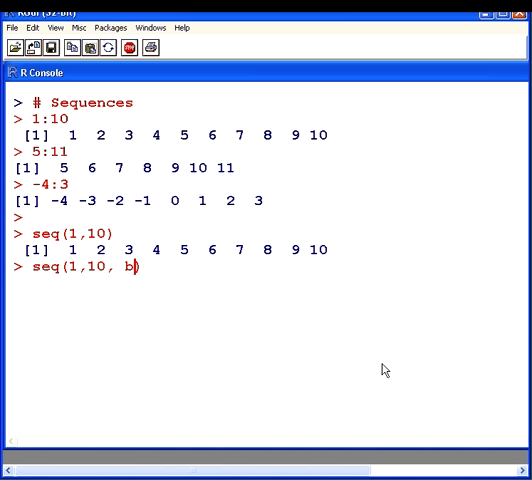
type("y=")
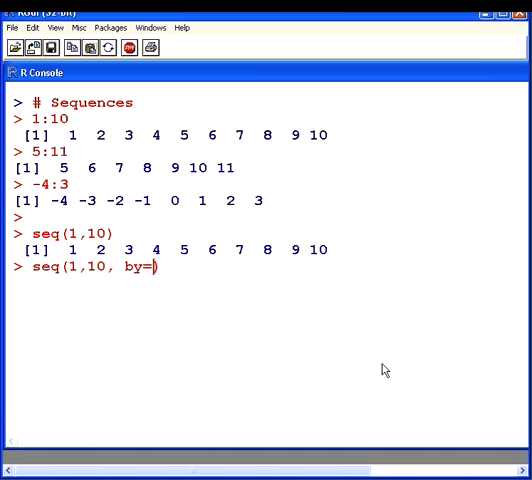
type("0.5")
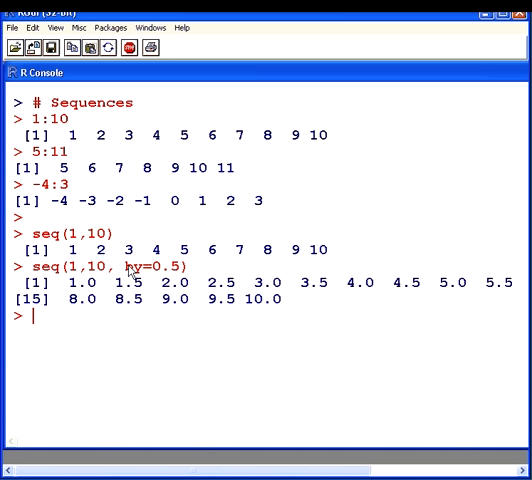
double_click(136, 266)
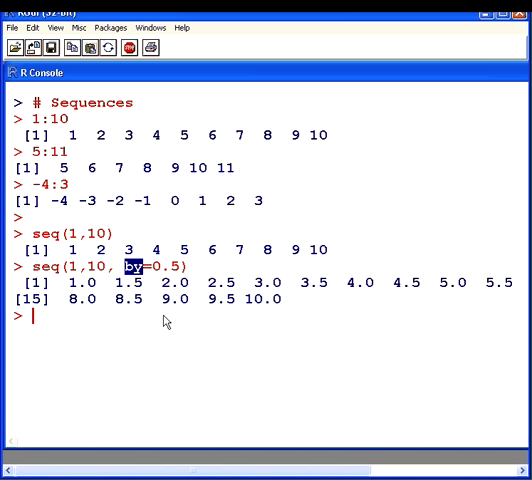
mouse_move(130, 338)
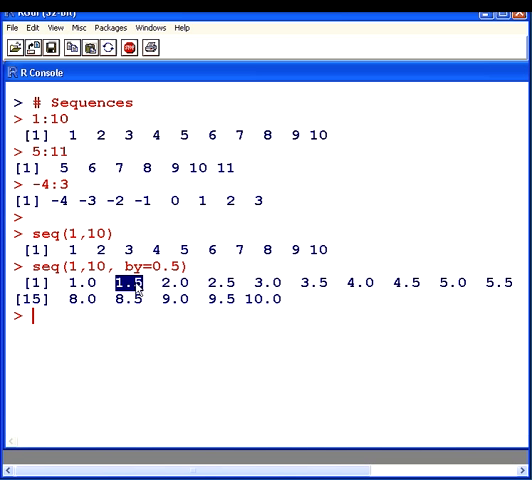
mouse_move(218, 376)
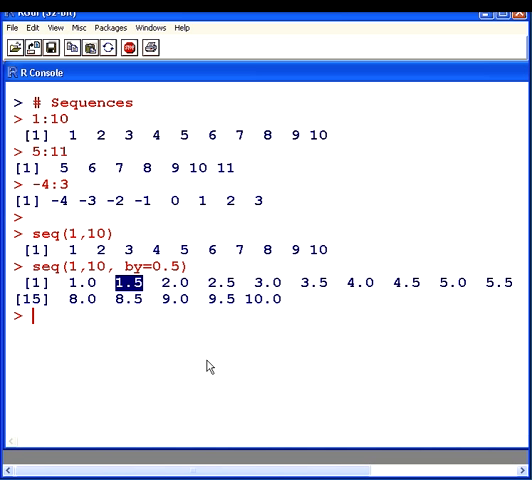
Run seq(1,10, length=5) to print 1.00, 3.25, 5.50, 7.75, 10.00
type("seq(1,10, by=0.5)")
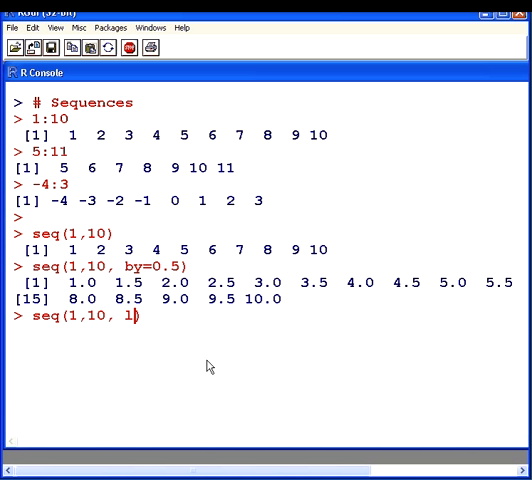
type("ength")
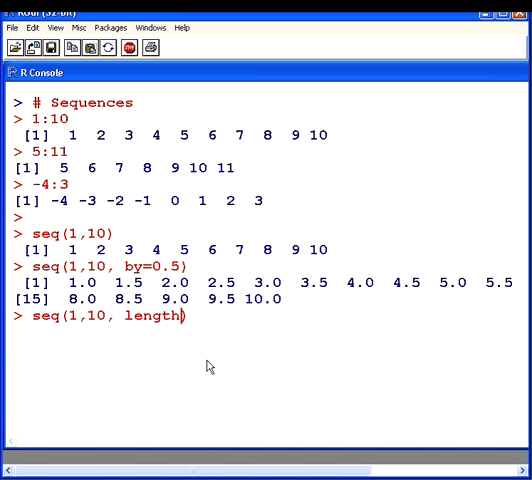
type("=5")
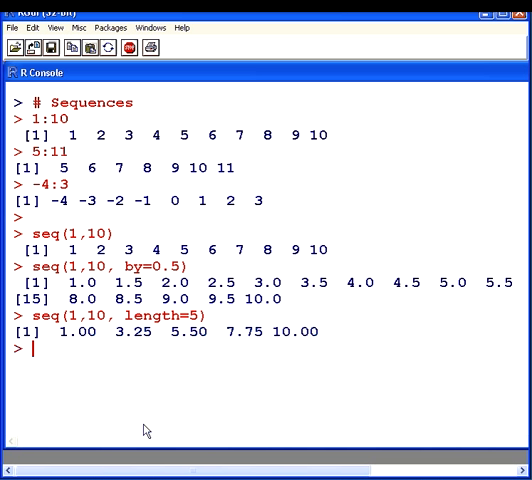
double_click(144, 316)
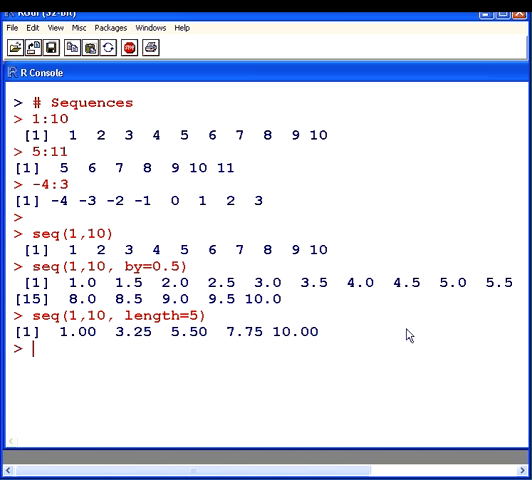
Run 10:1 for a countdown, then seq(10,1,length=5) for five descending values
type("10:1")
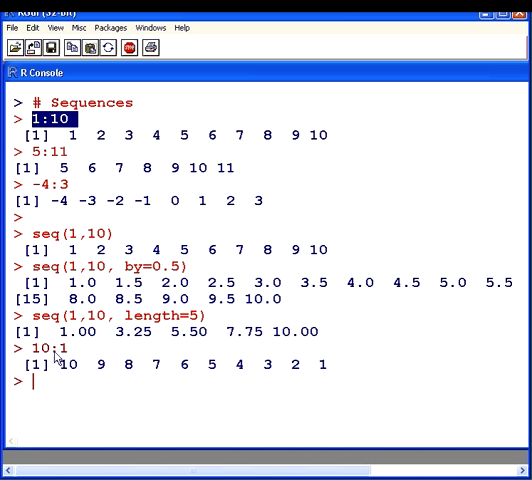
double_click(42, 348)
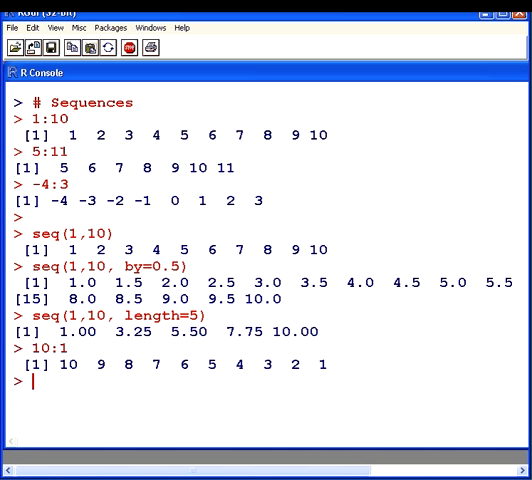
type("seq")
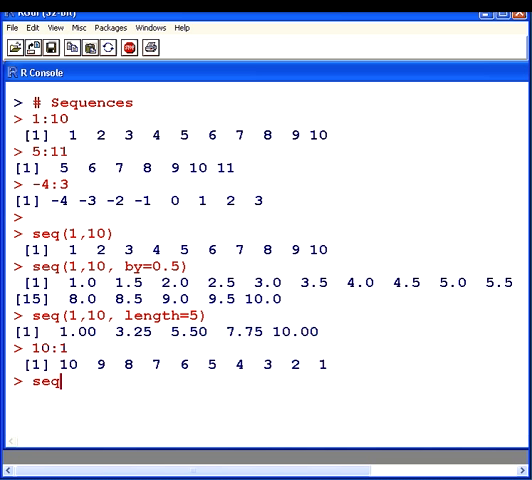
type("(10")
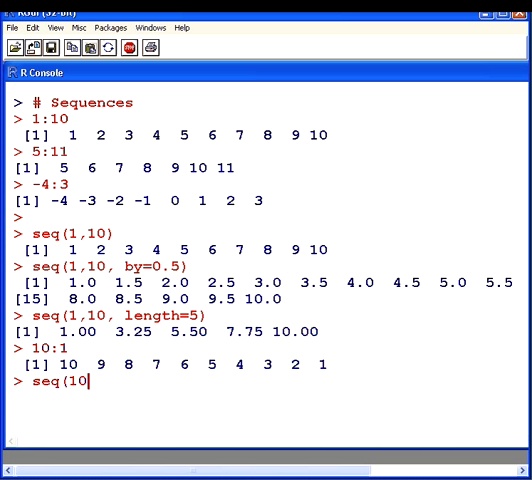
type(",1,1")
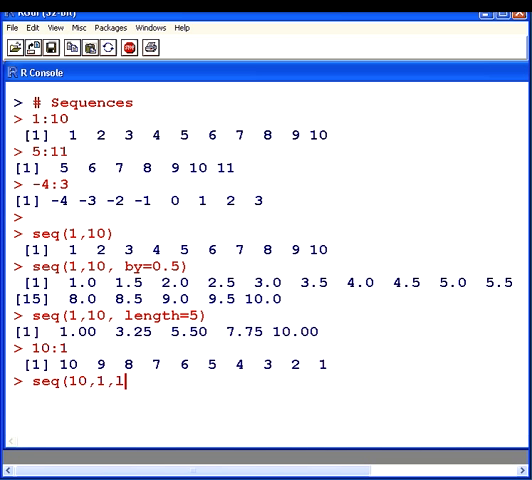
type("ength=5")
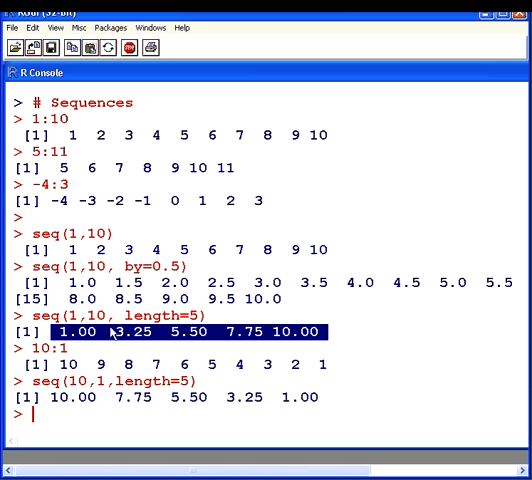
mouse_move(96, 332)
type("seq(10,1,")
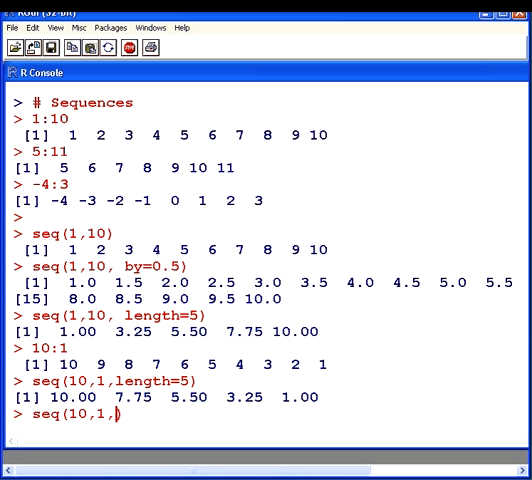
Run seq(10,1,by=0.8) and get the wrong sign in 'by' error
type("by=")
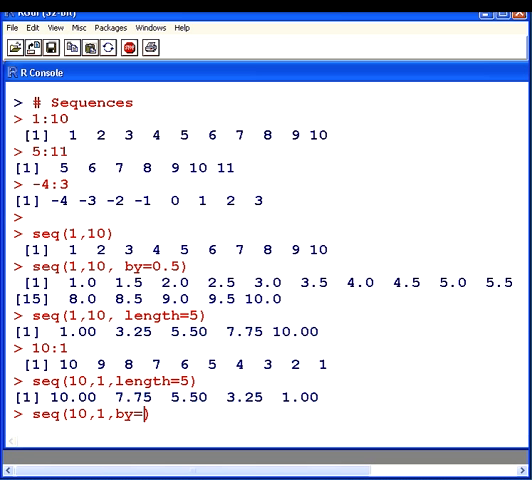
type("0.")
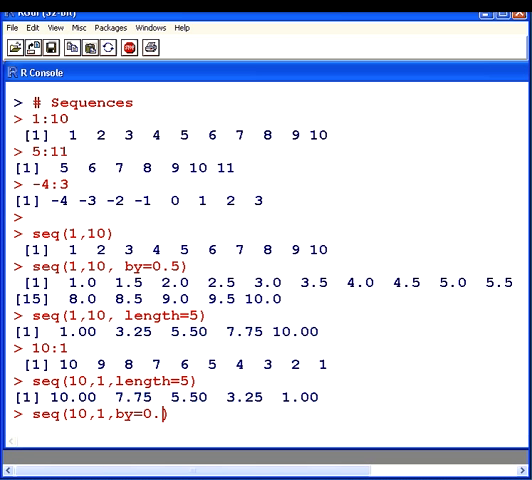
type("8)")
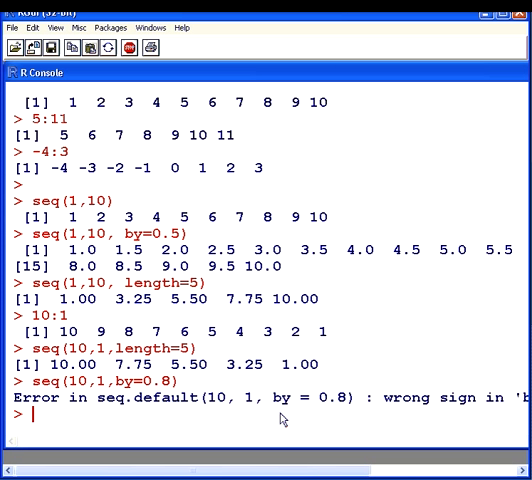
double_click(152, 378)
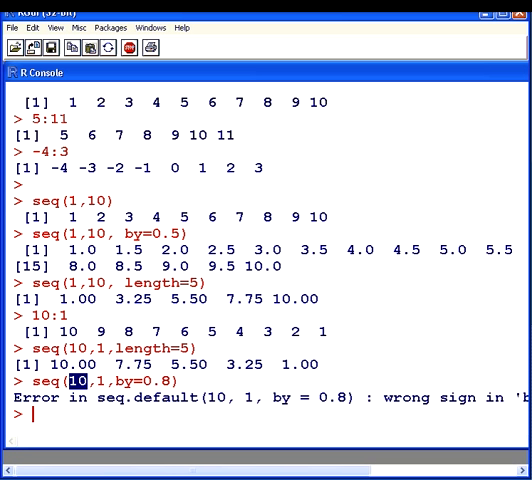
Run seq(10,1,by=-0.8) to count down from 10 by 0.8 to 1.2
type("seq(10,1,by=-0.8)")
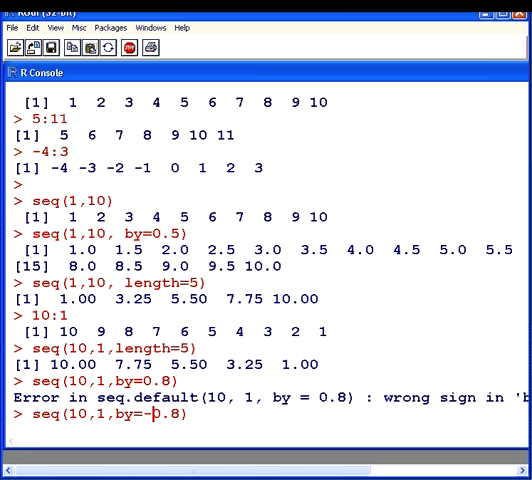
key("Return")
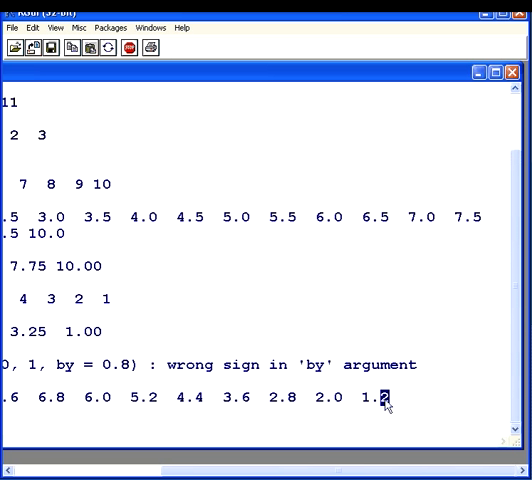
double_click(378, 396)
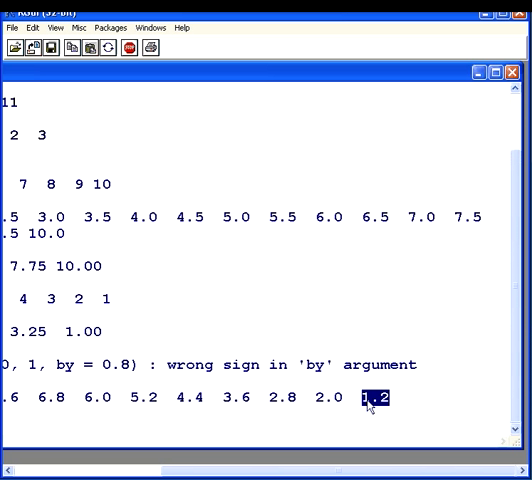
mouse_move(292, 434)
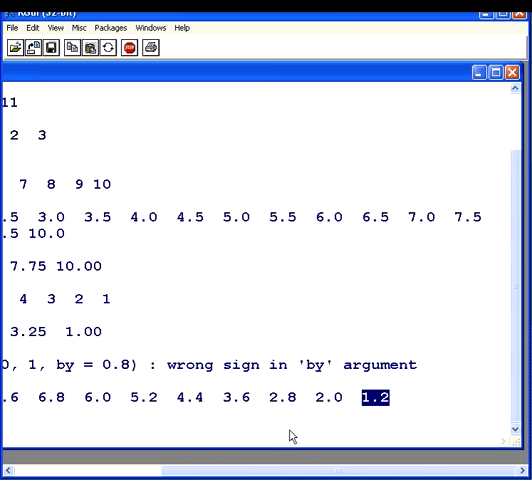
mouse_move(364, 462)
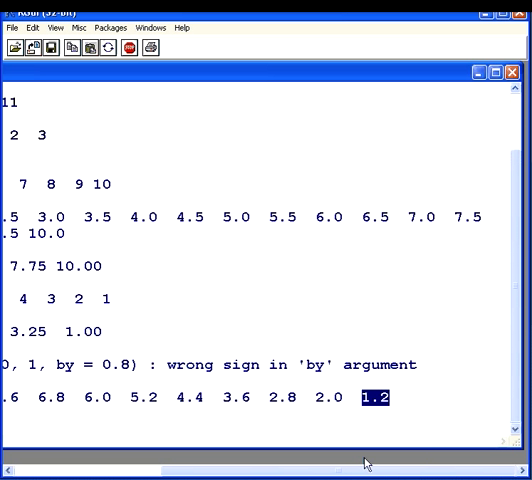